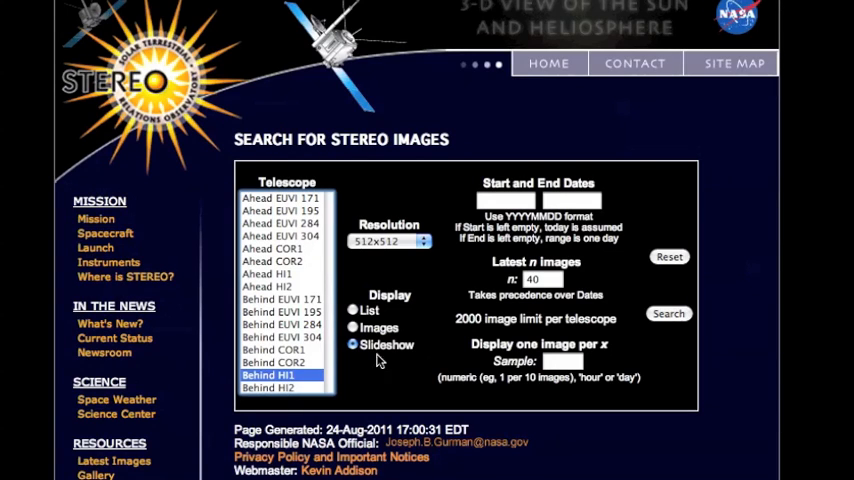
{"action": "mouse_move", "coordinate": [420, 345]}
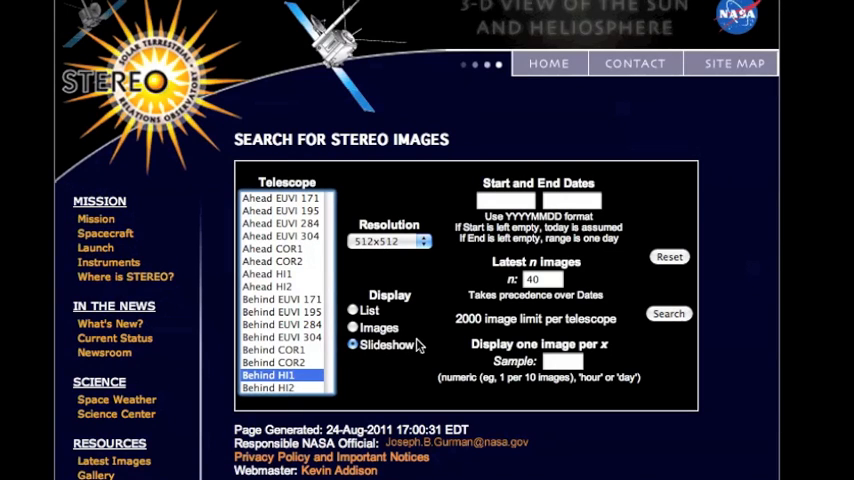
Search for the latest 100 Behind HI1 images and scroll to the playing slideshow.
{"action": "left_click", "coordinate": [390, 241]}
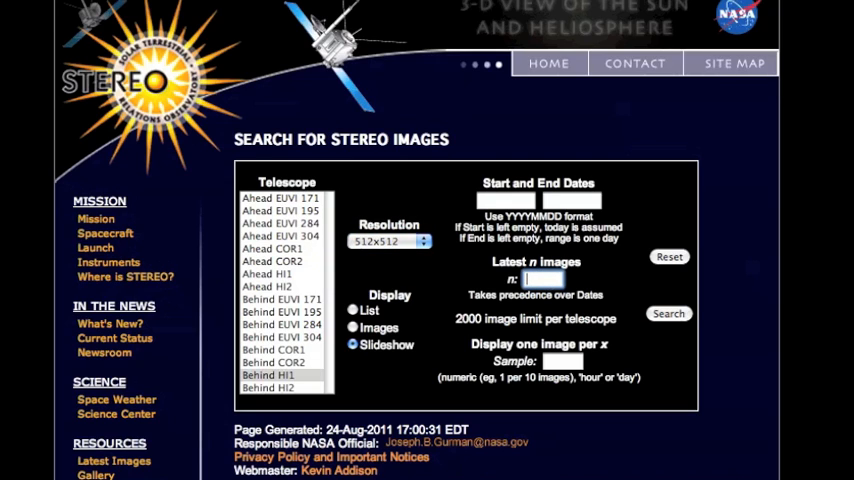
{"action": "type", "text": "100"}
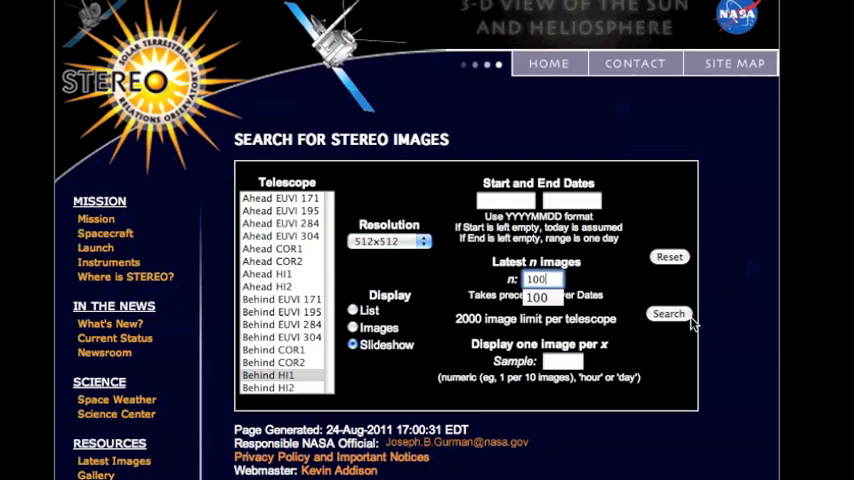
{"action": "left_click", "coordinate": [668, 313]}
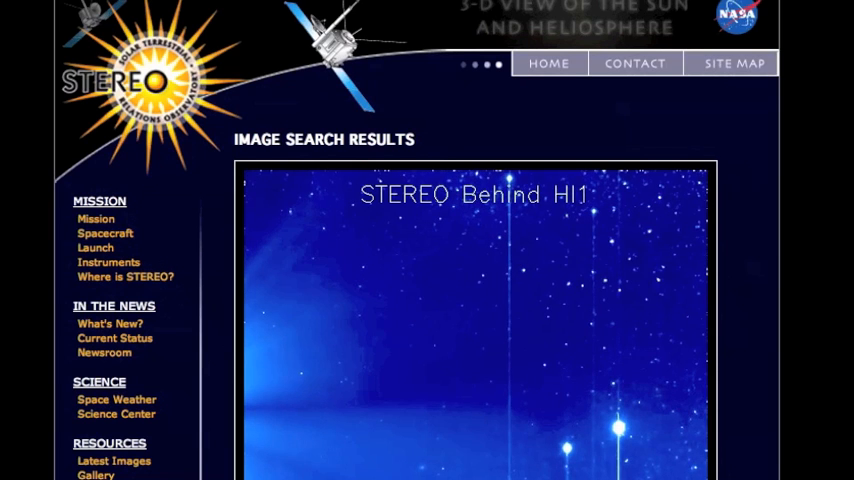
{"action": "scroll", "scroll_direction": "down", "scroll_amount": 3}
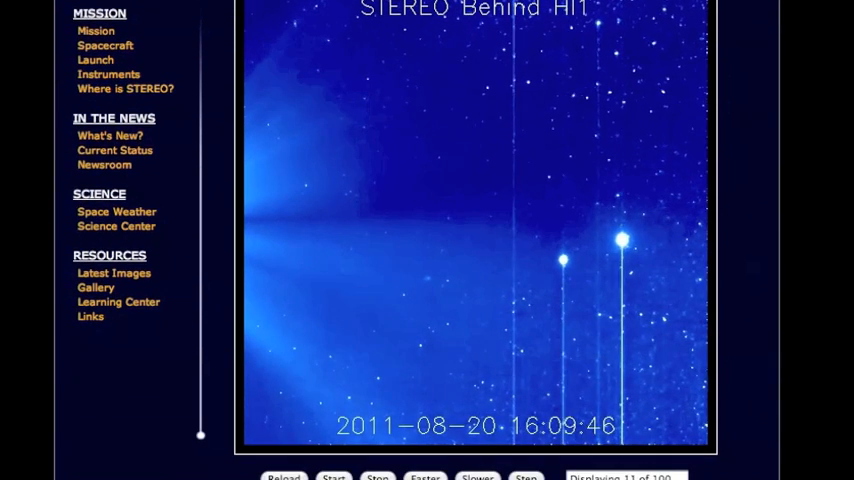